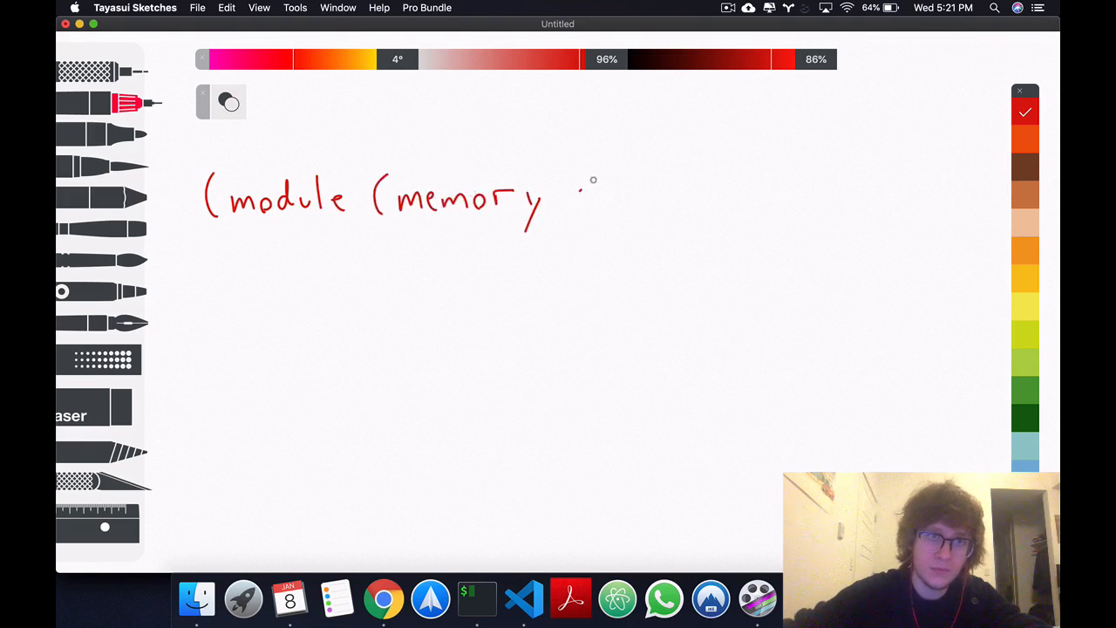
# - Handwrite the rest of the red expression (module (memory 1) (func)) across the canvas top
pyautogui.moveTo(575, 201); pyautogui.dragTo(837, 218)
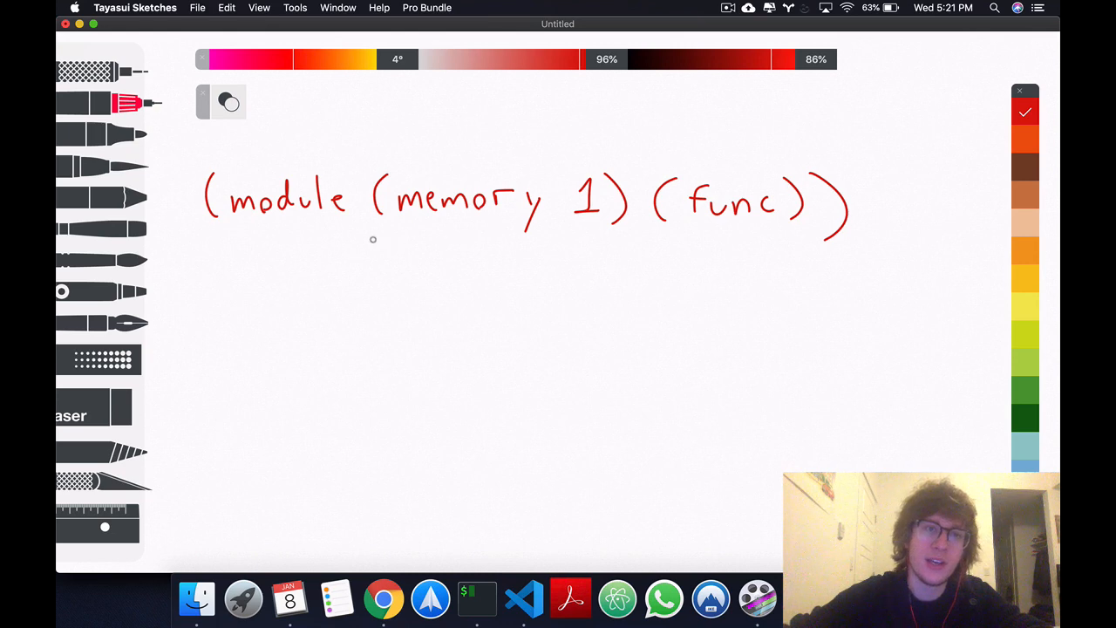
pyautogui.moveTo(569, 244)
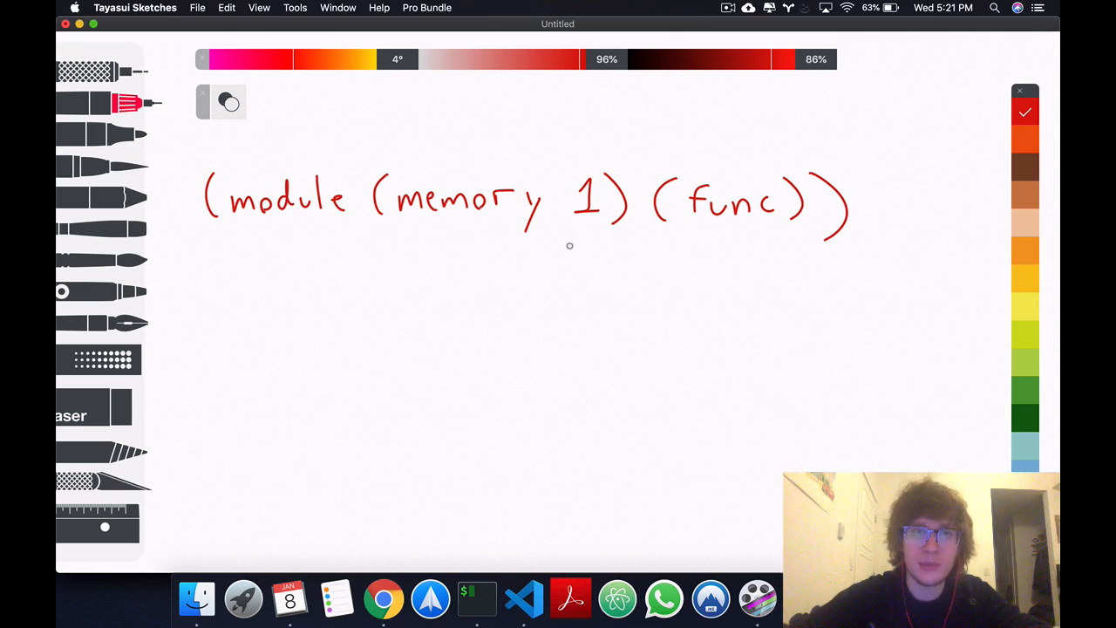
pyautogui.moveTo(429, 231)
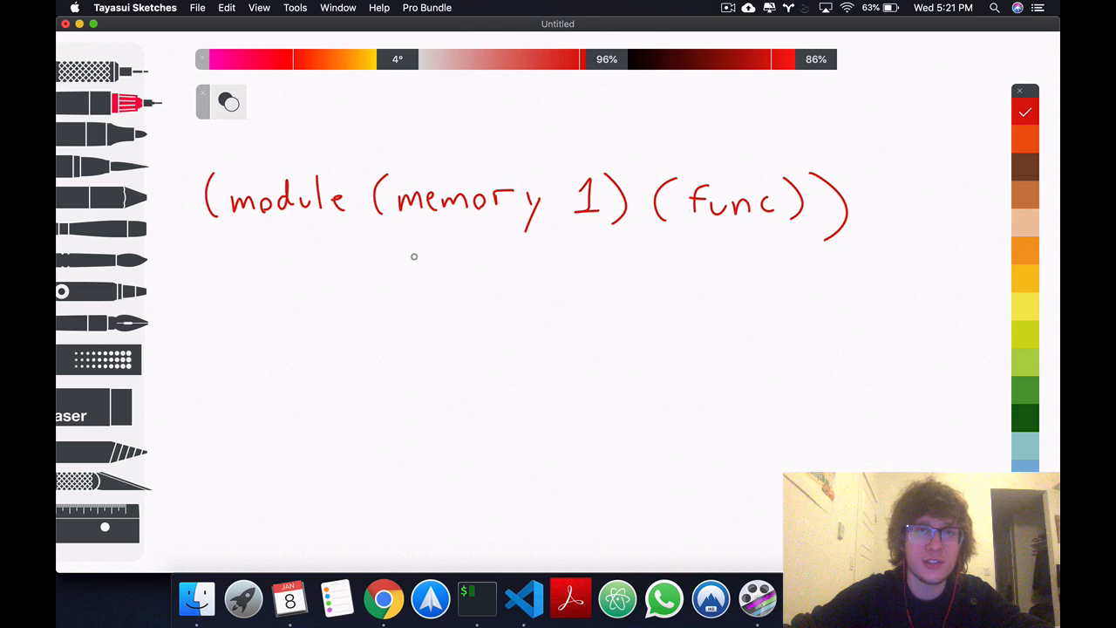
pyautogui.moveTo(366, 319)
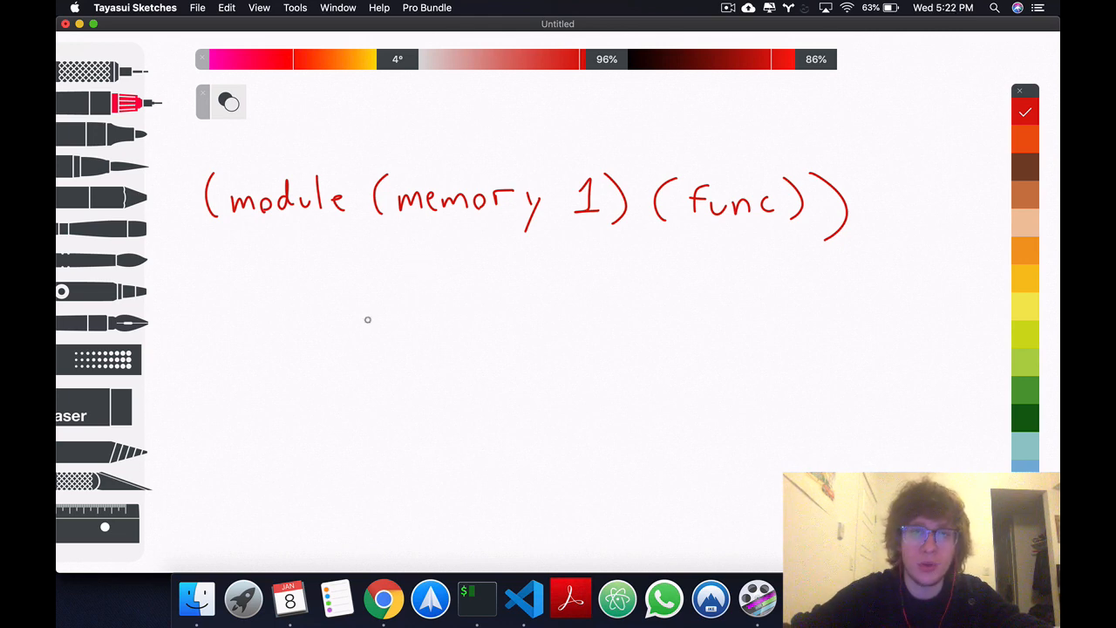
pyautogui.moveTo(449, 250)
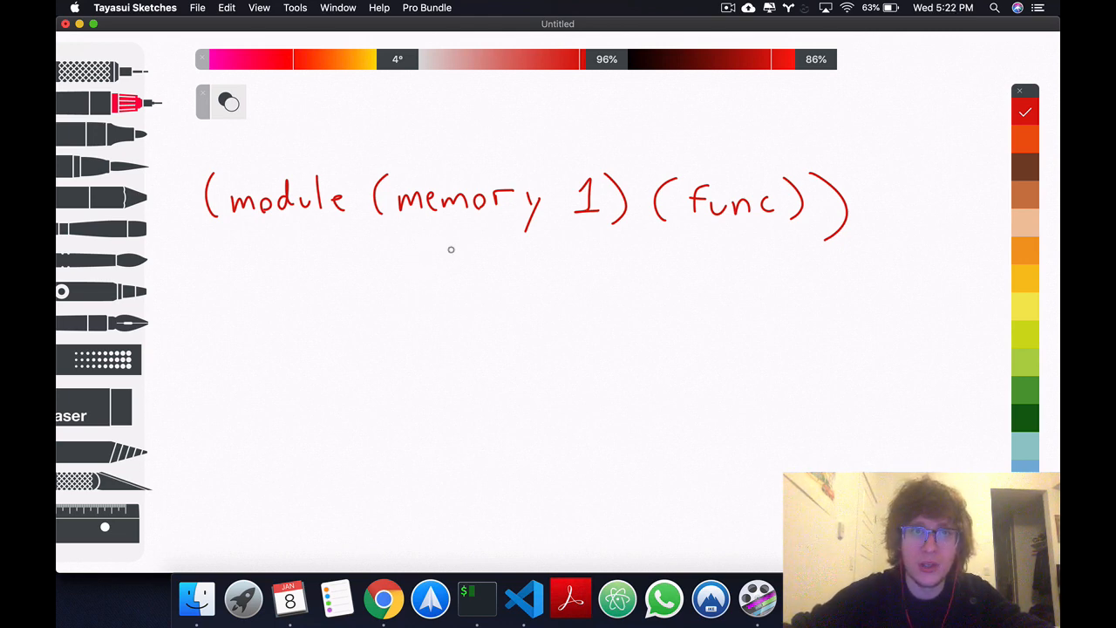
pyautogui.moveTo(457, 302)
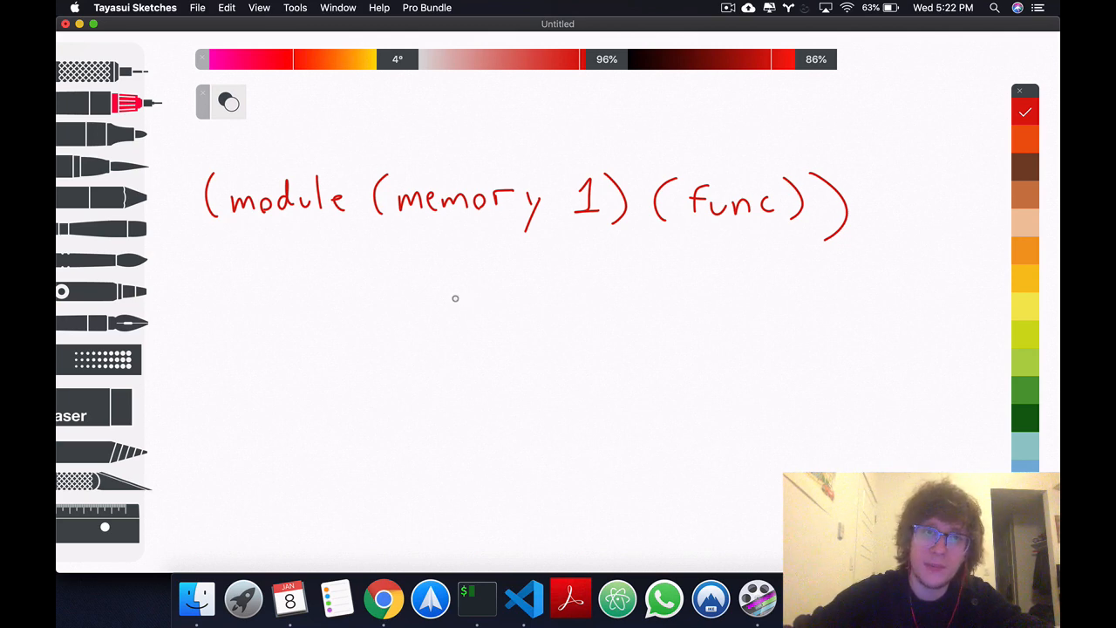
pyautogui.moveTo(474, 279)
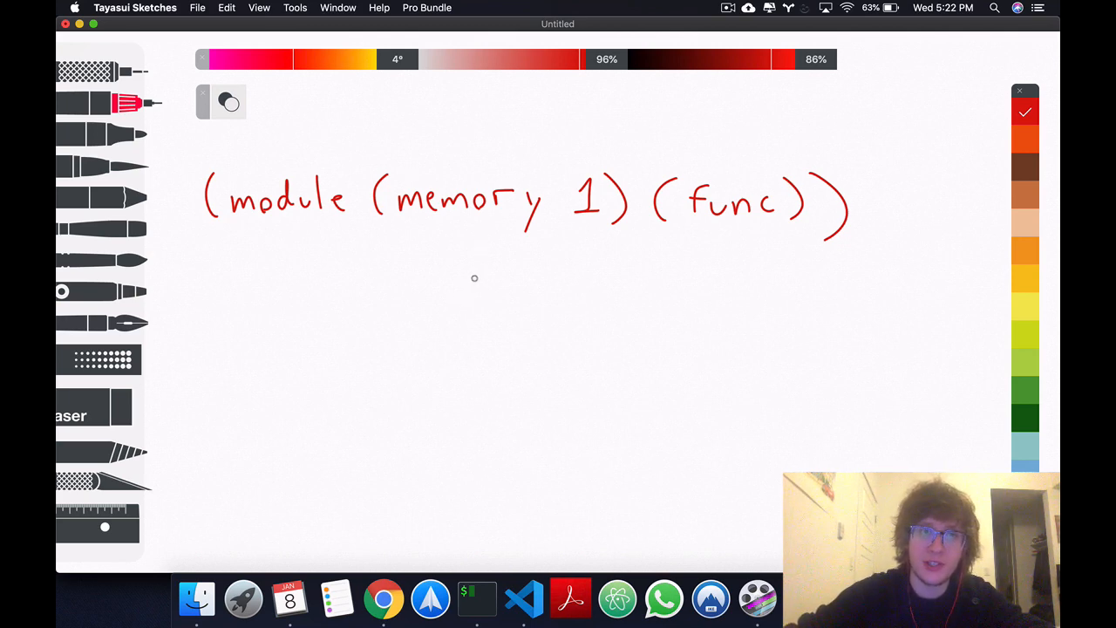
# - Draw a red tree with (module) branching down to (memory 1) and (func)
pyautogui.moveTo(488, 279); pyautogui.dragTo(474, 310)
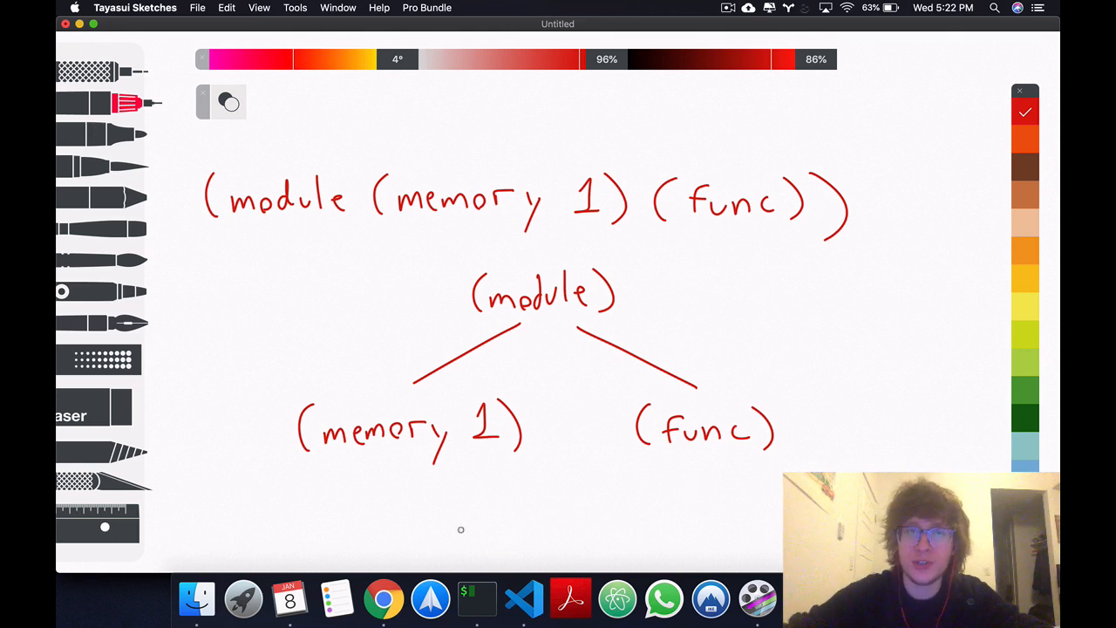
pyautogui.moveTo(670, 300)
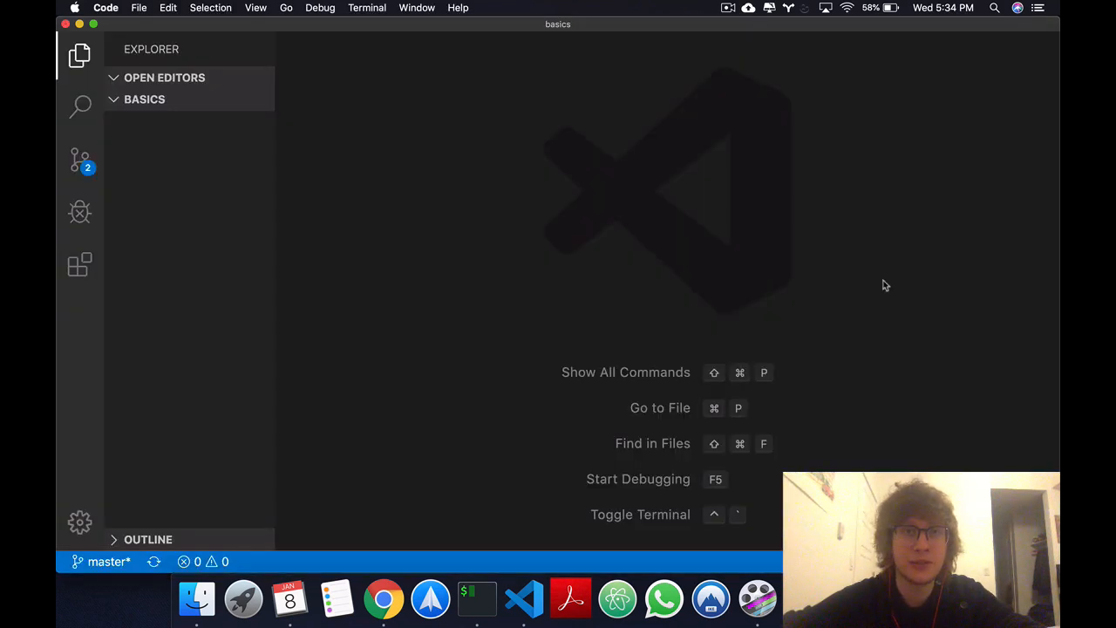
pyautogui.moveTo(178, 105)
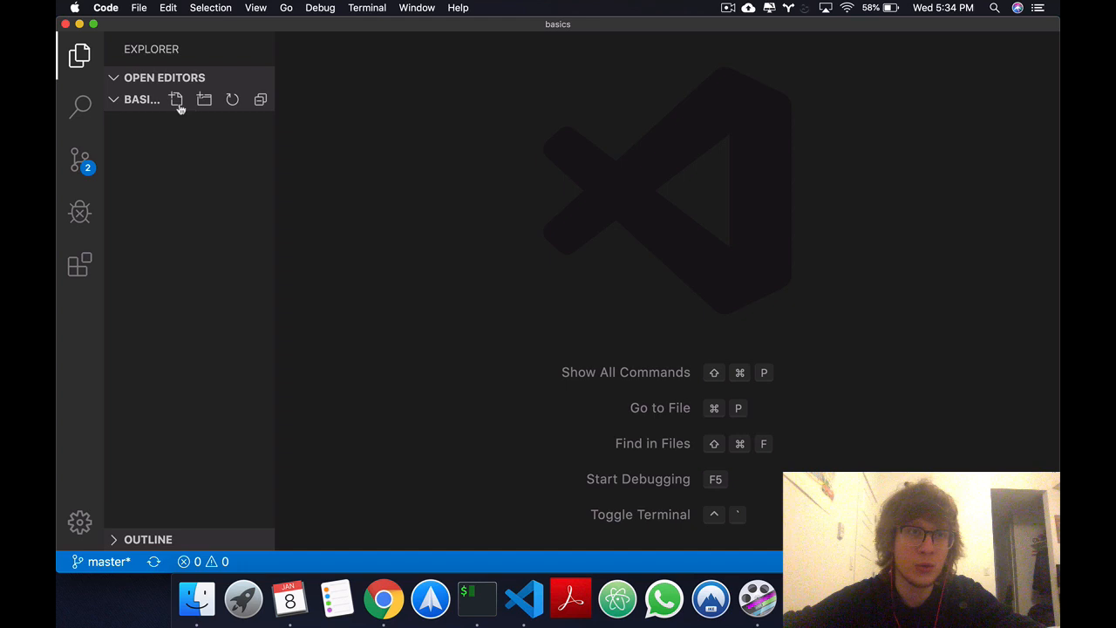
# - Create a new empty file basics.wat in the basics folder
pyautogui.click(176, 97)
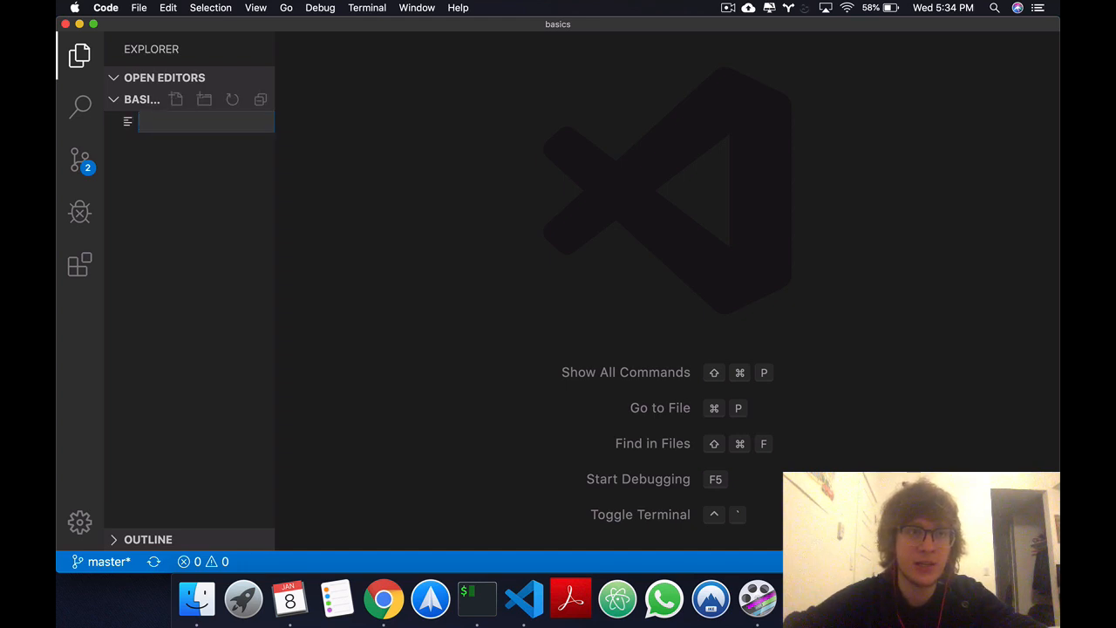
pyautogui.write('basics.wat')
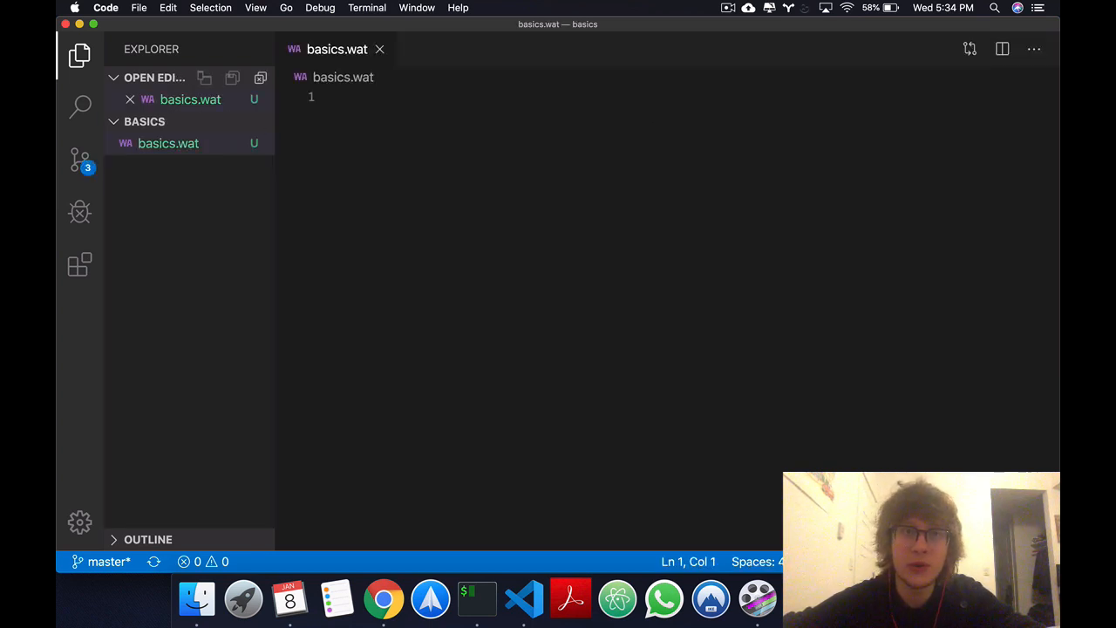
pyautogui.moveTo(167, 143)
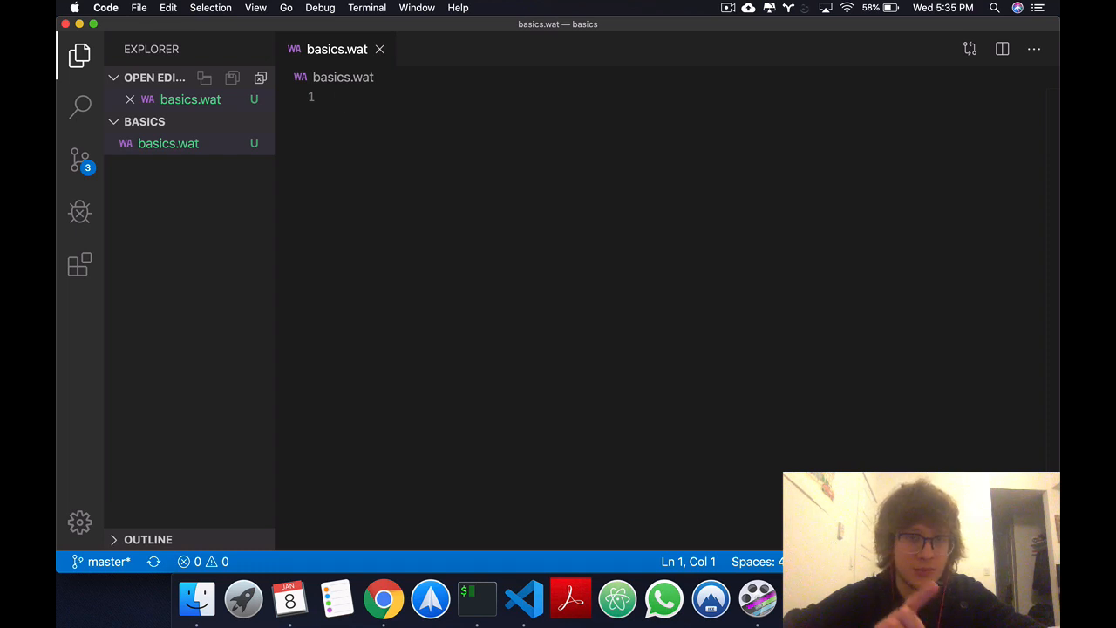
# - Add a ;; FUNCTIONS comment outlining (func <signature> <locals> <body>)
pyautogui.write(';; F')
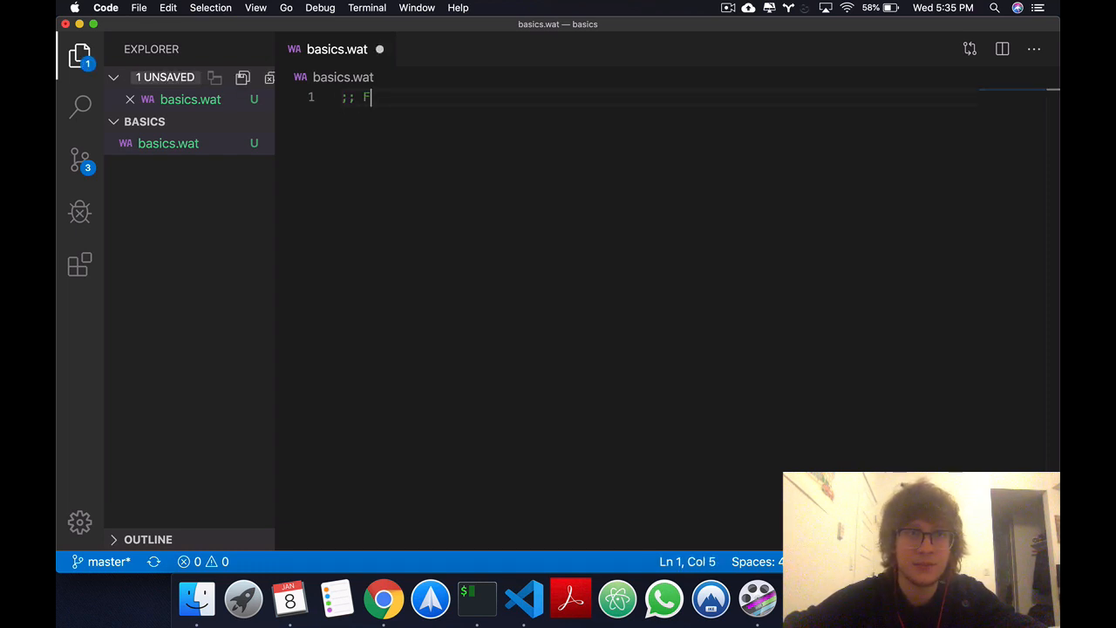
pyautogui.write('UNCTIONS')
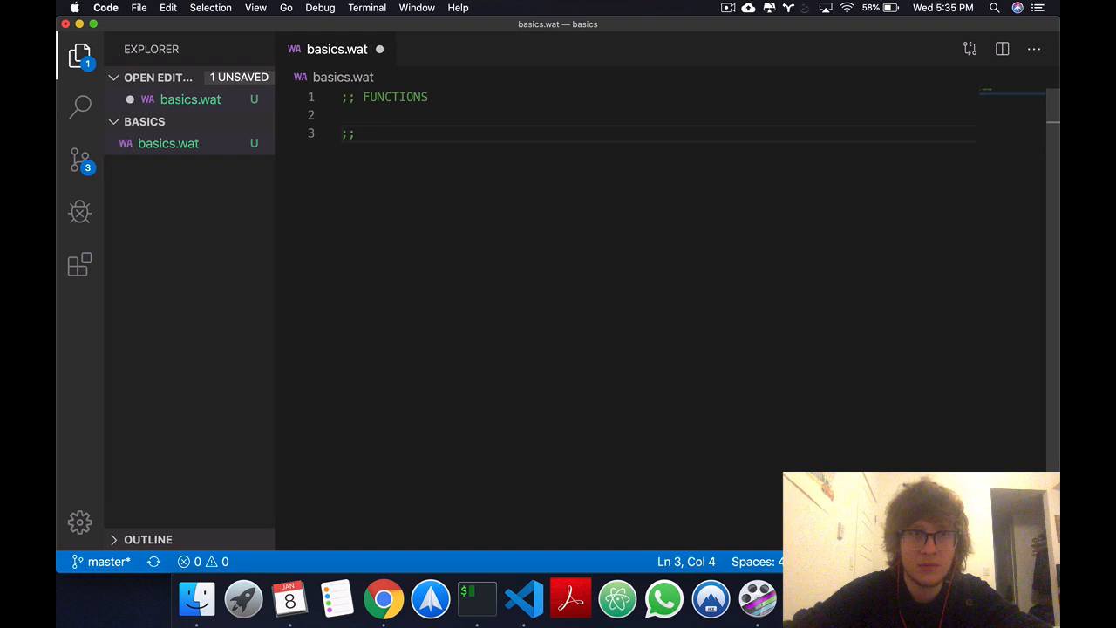
pyautogui.write('(func <signature> <locals> <body>')
pyautogui.write(';; i32, i64, f32, f64')
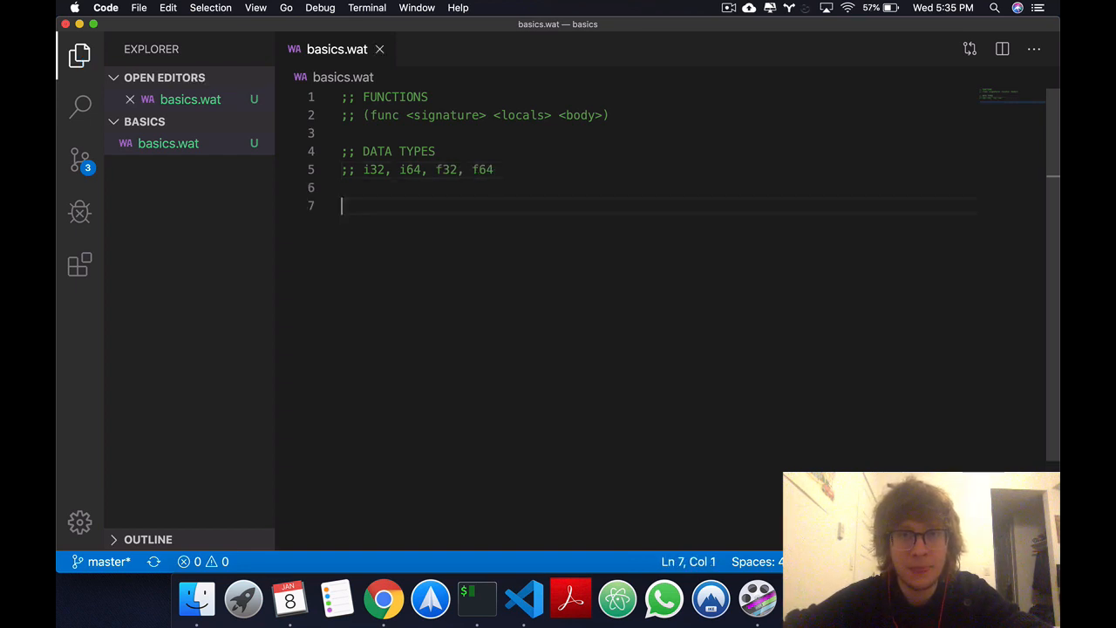
pyautogui.moveTo(537, 191)
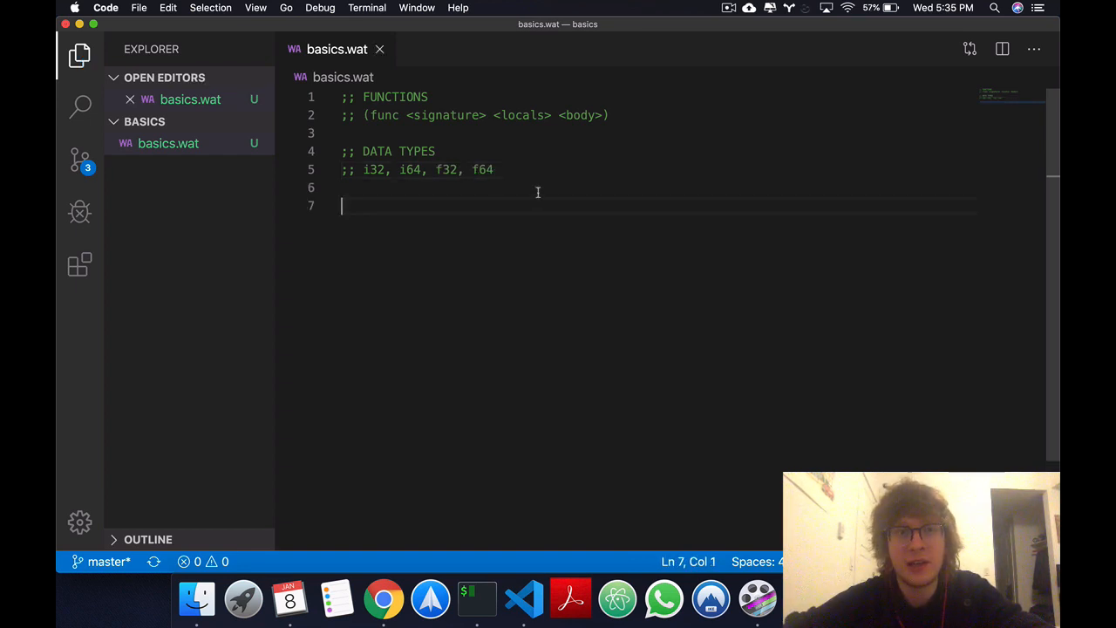
pyautogui.click(611, 115)
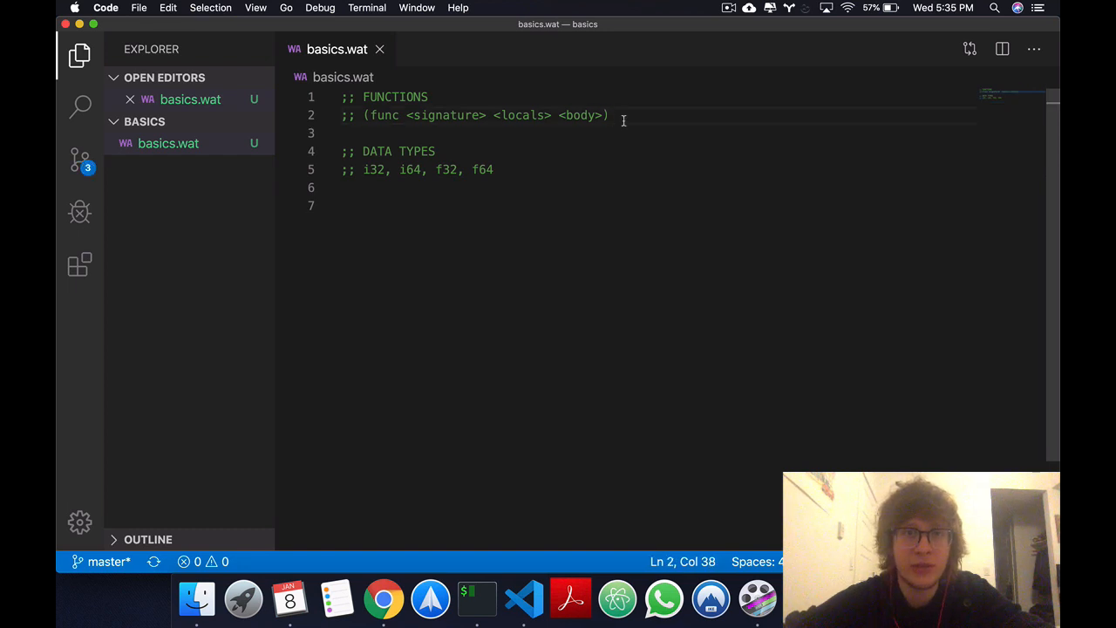
pyautogui.moveTo(611, 115); pyautogui.dragTo(380, 115)
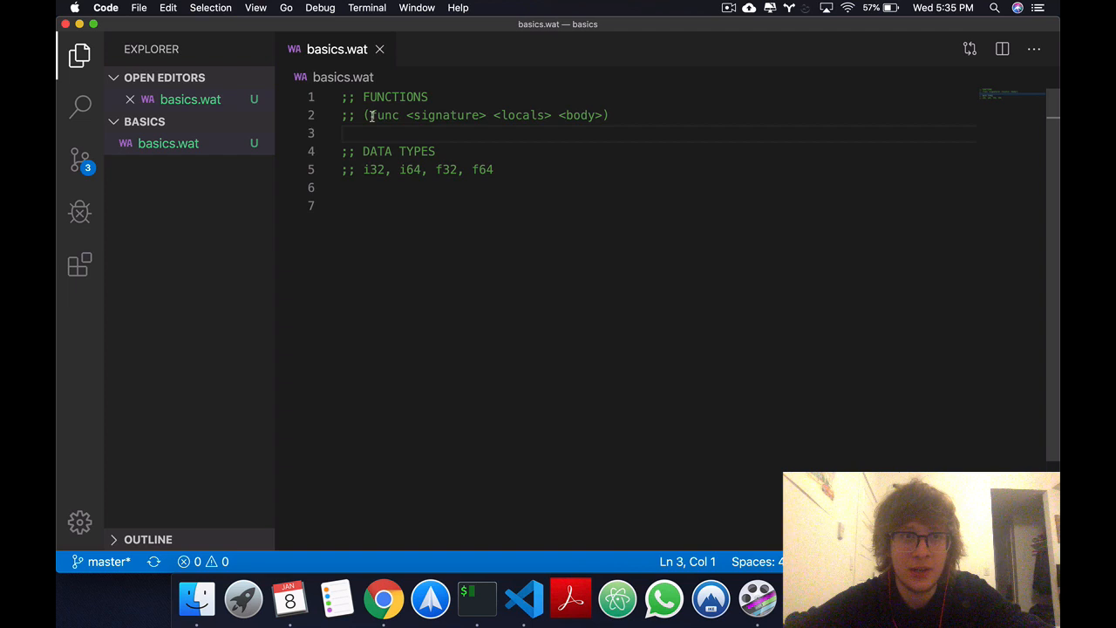
pyautogui.click(371, 115)
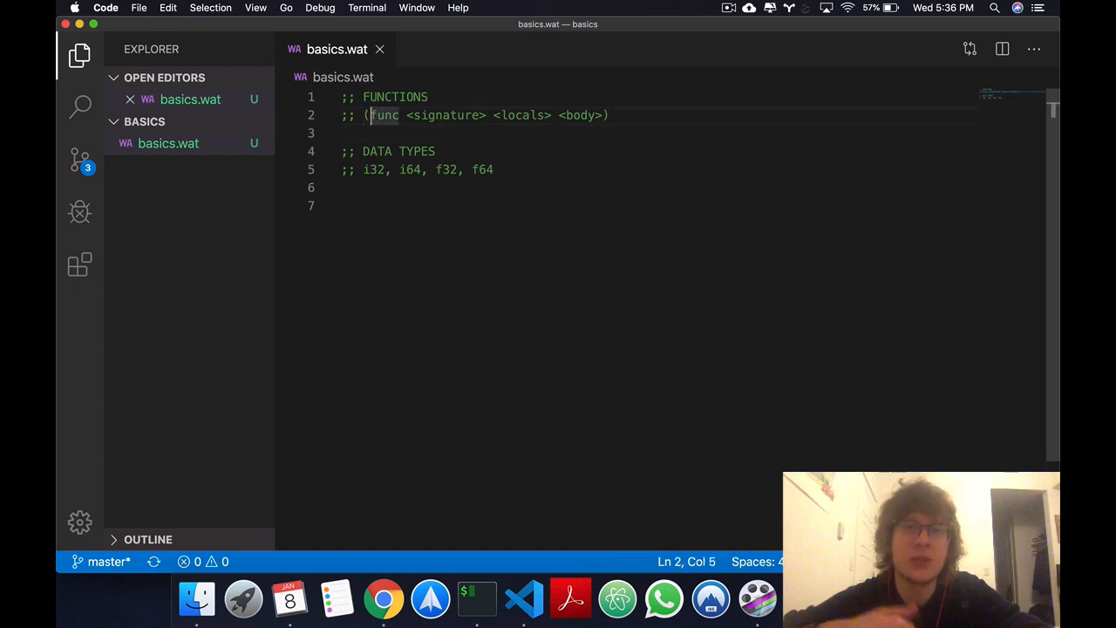
pyautogui.doubleClick(384, 115)
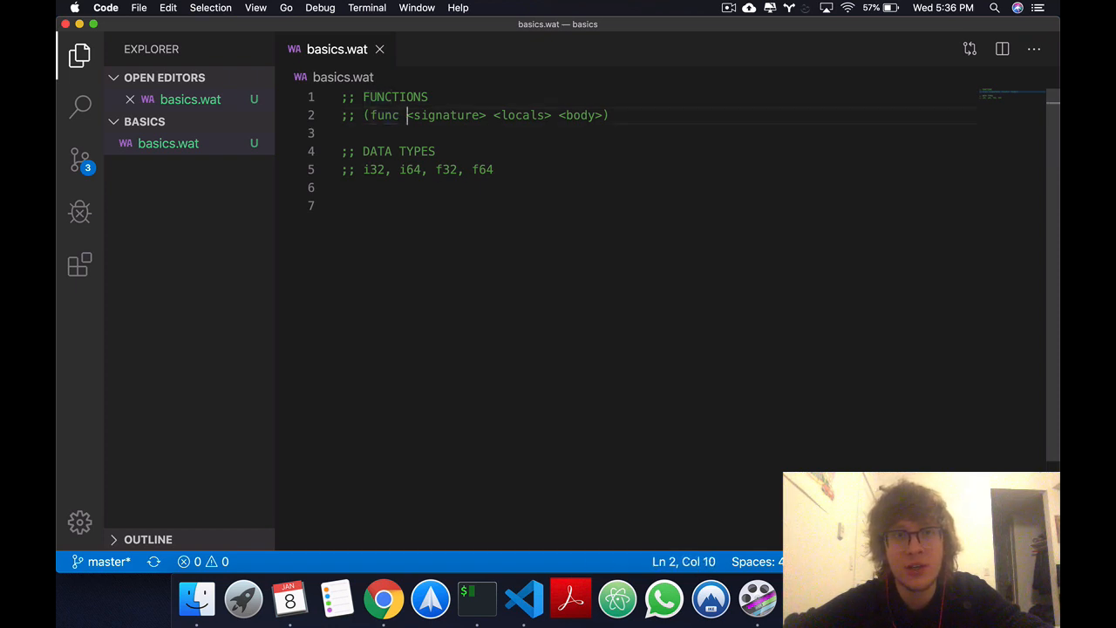
pyautogui.doubleClick(445, 115)
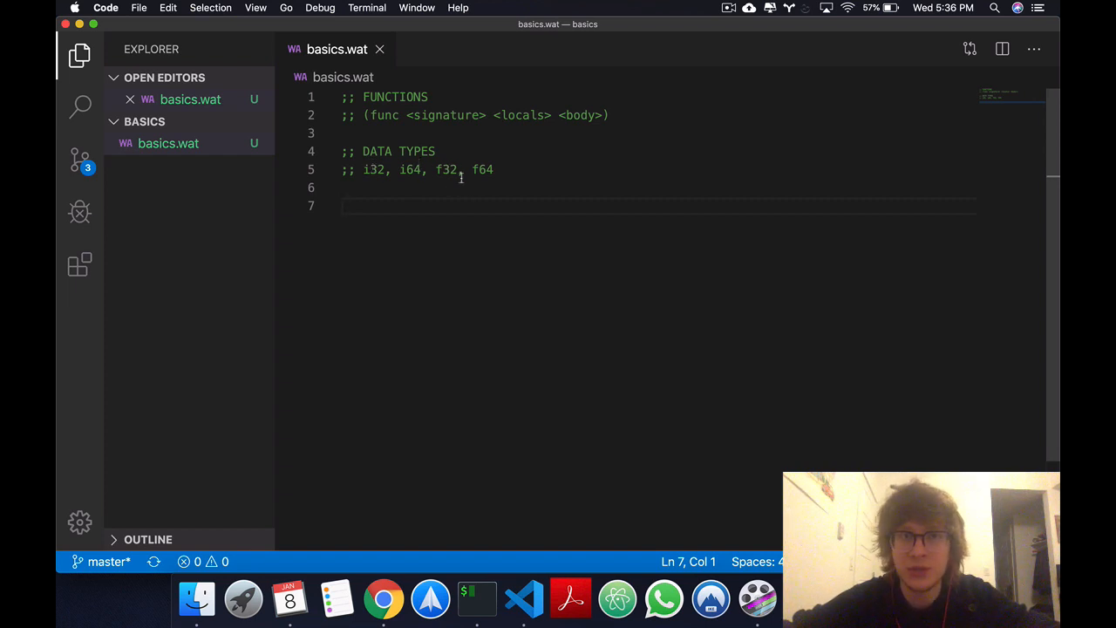
pyautogui.moveTo(485, 220)
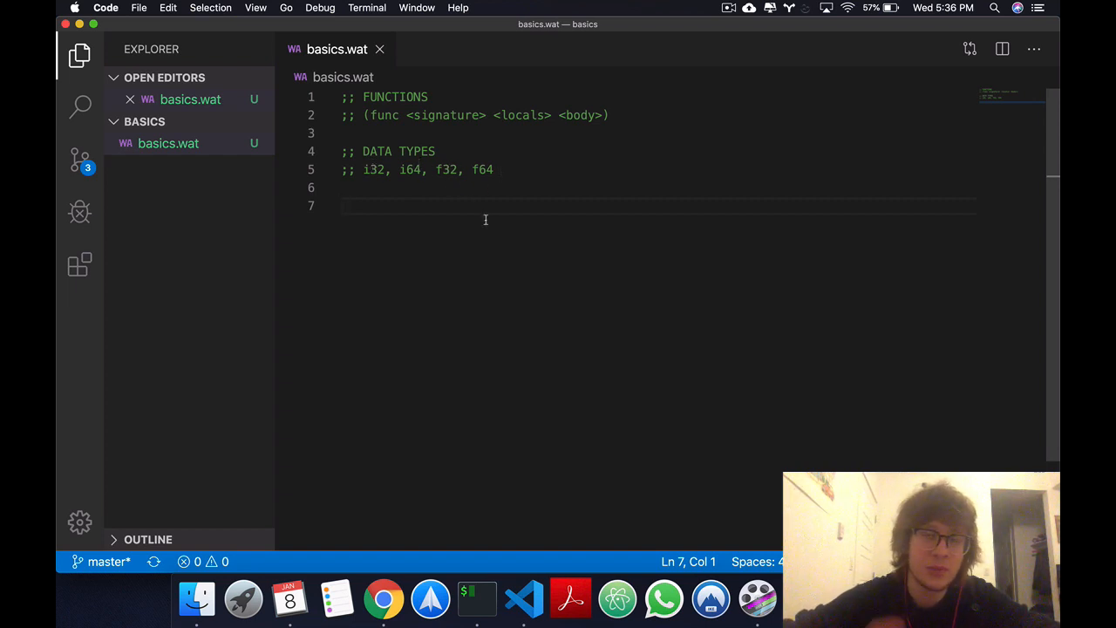
# - Write a nameless func with (param i32) (param i32) and (return i32)
pyautogui.write('(')
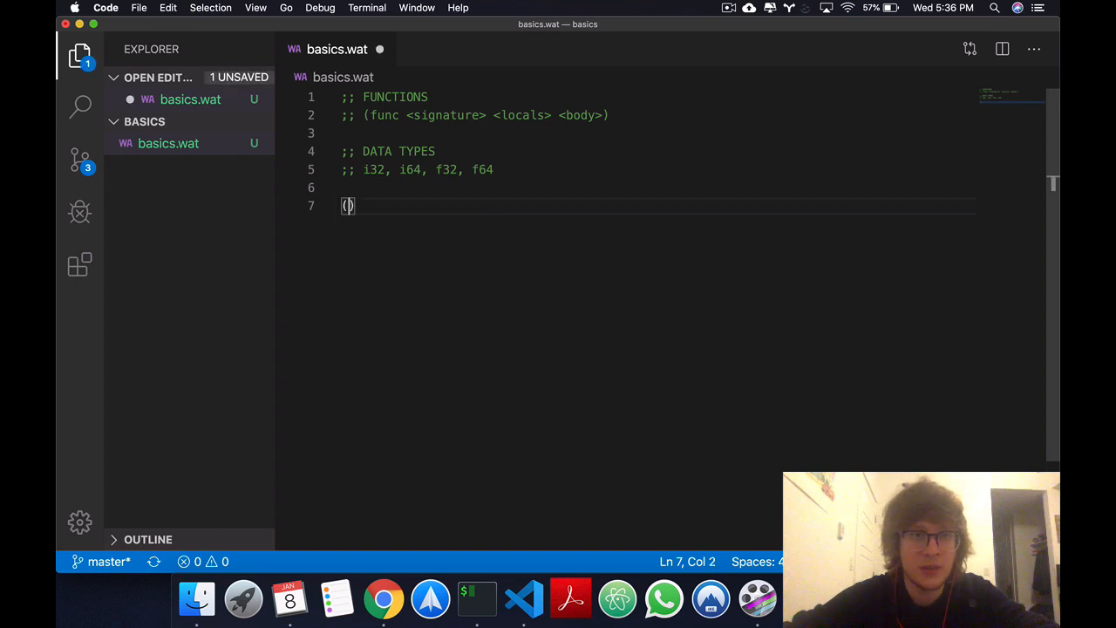
pyautogui.write('func')
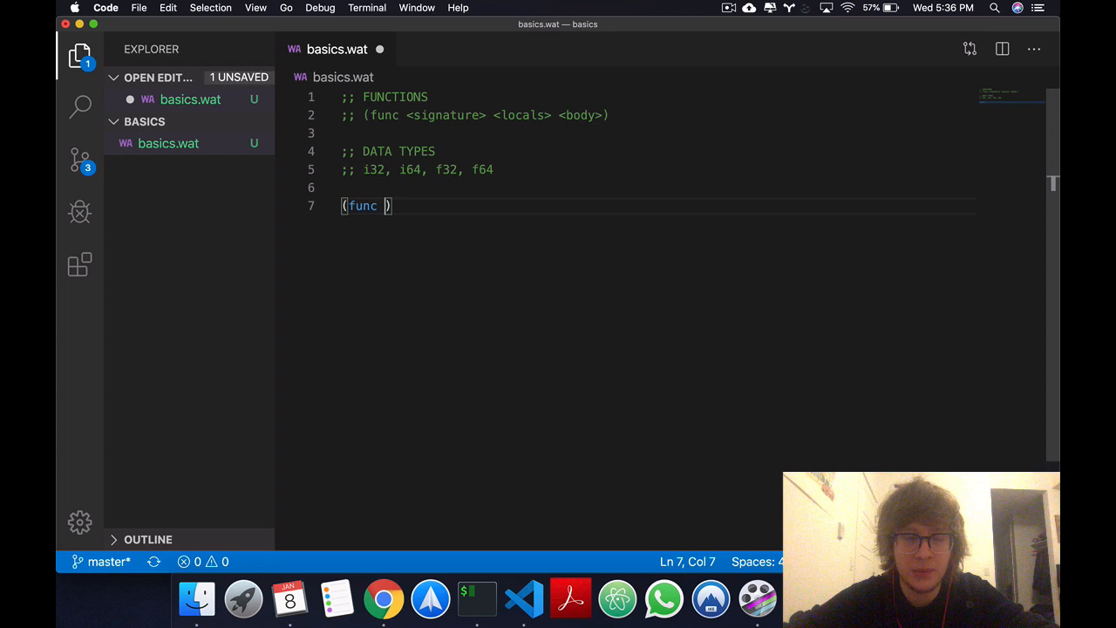
pyautogui.write('(param')
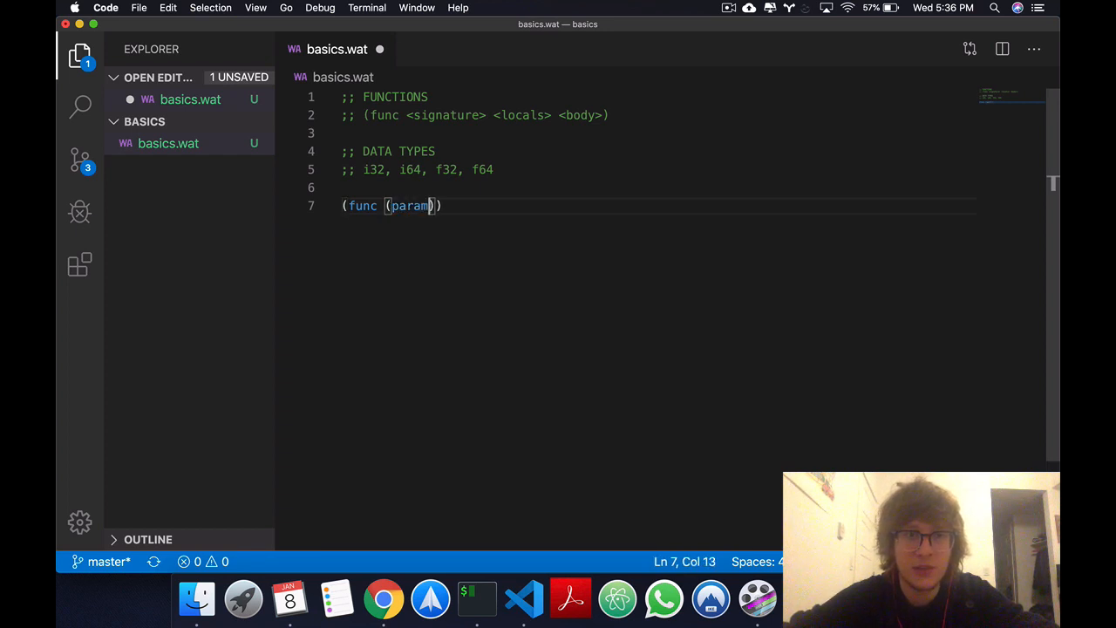
pyautogui.write('i32) (')
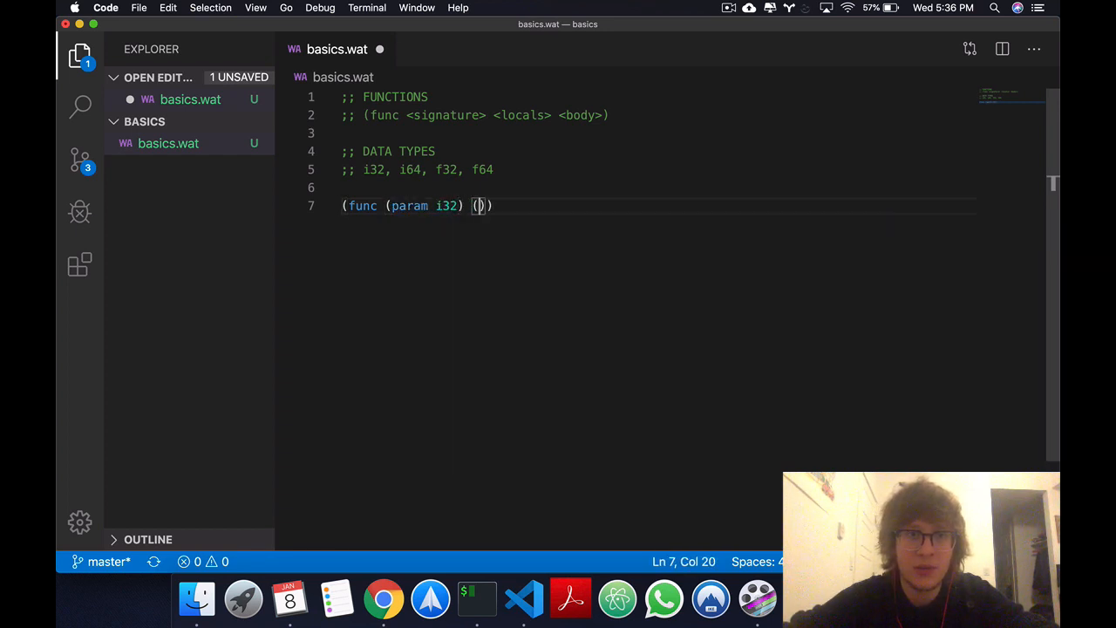
pyautogui.write('param')
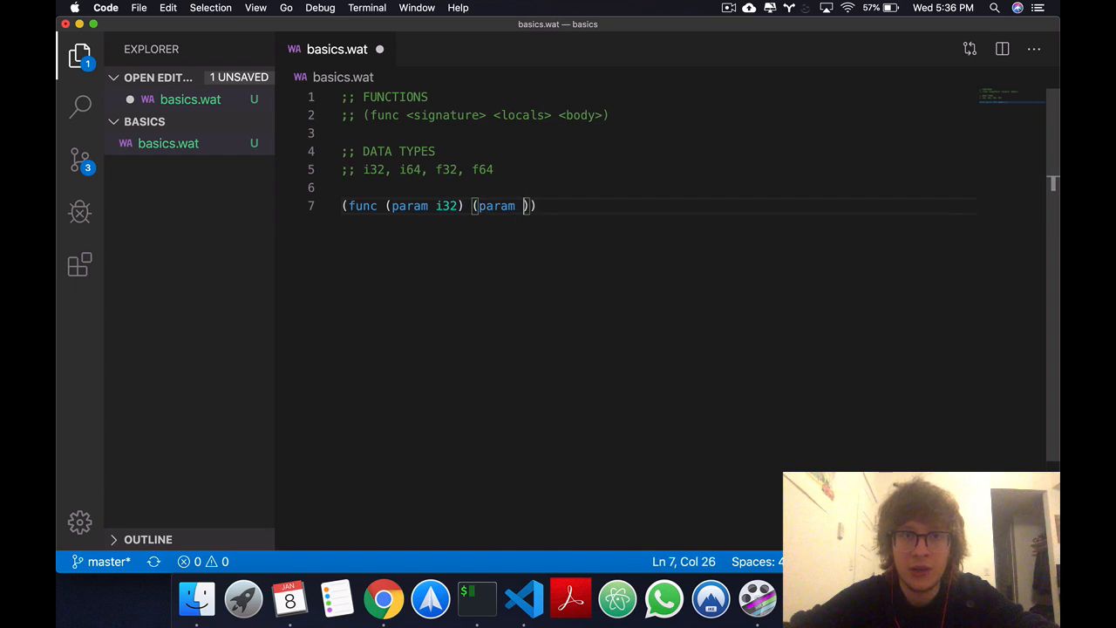
pyautogui.write('i32) (ret')
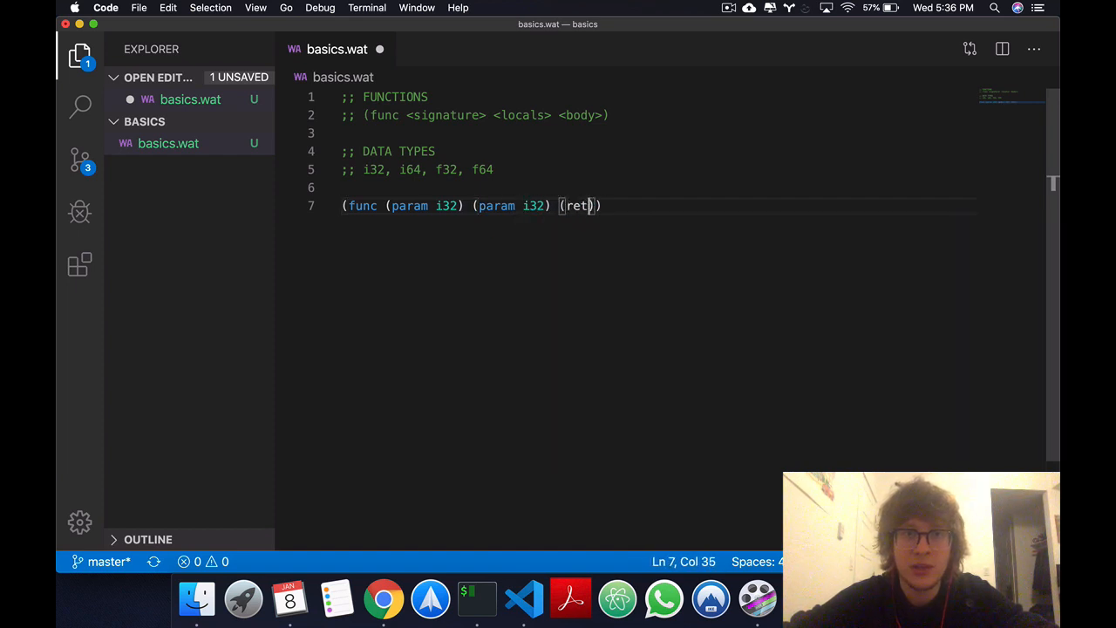
pyautogui.write('urn i32')
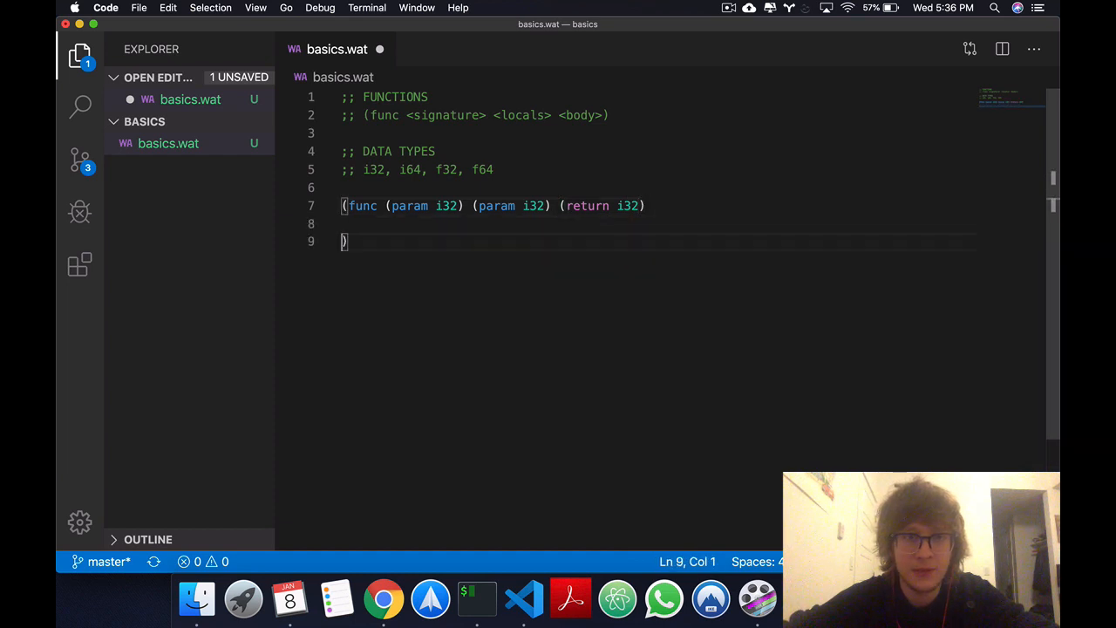
# - Add ;; locals and ;; body placeholder comments inside the function
pyautogui.write(';; locals')
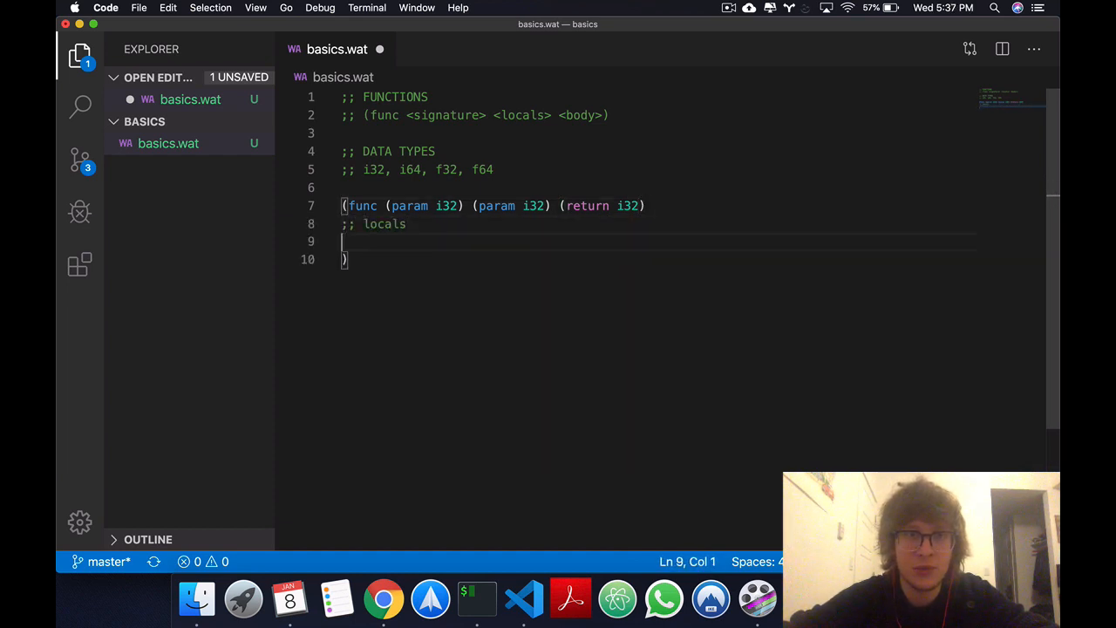
pyautogui.write(';; body')
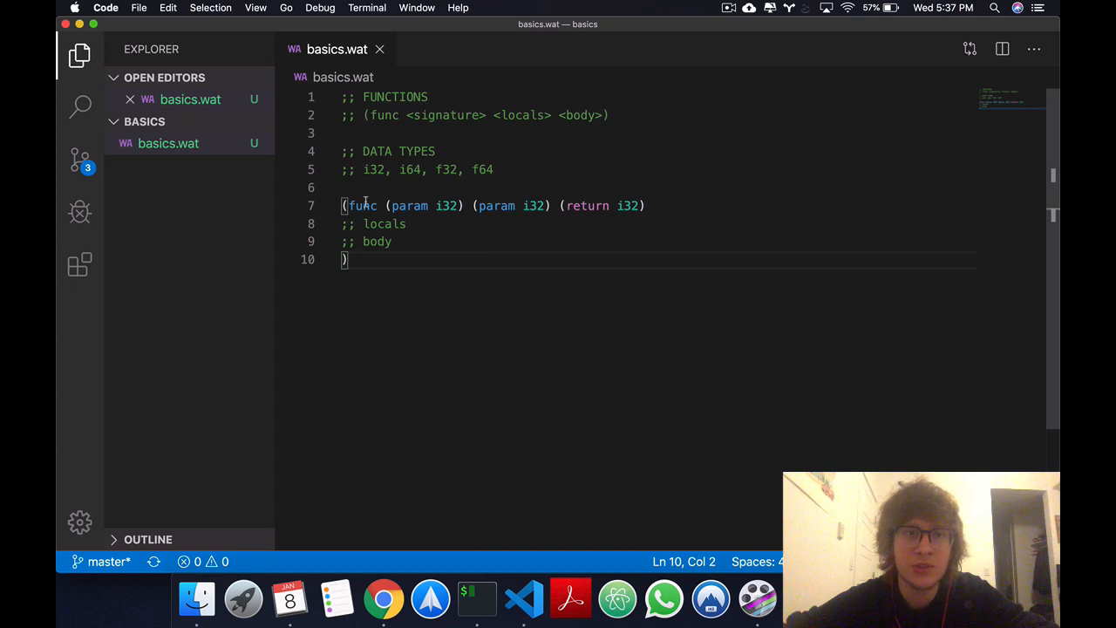
pyautogui.doubleClick(363, 205)
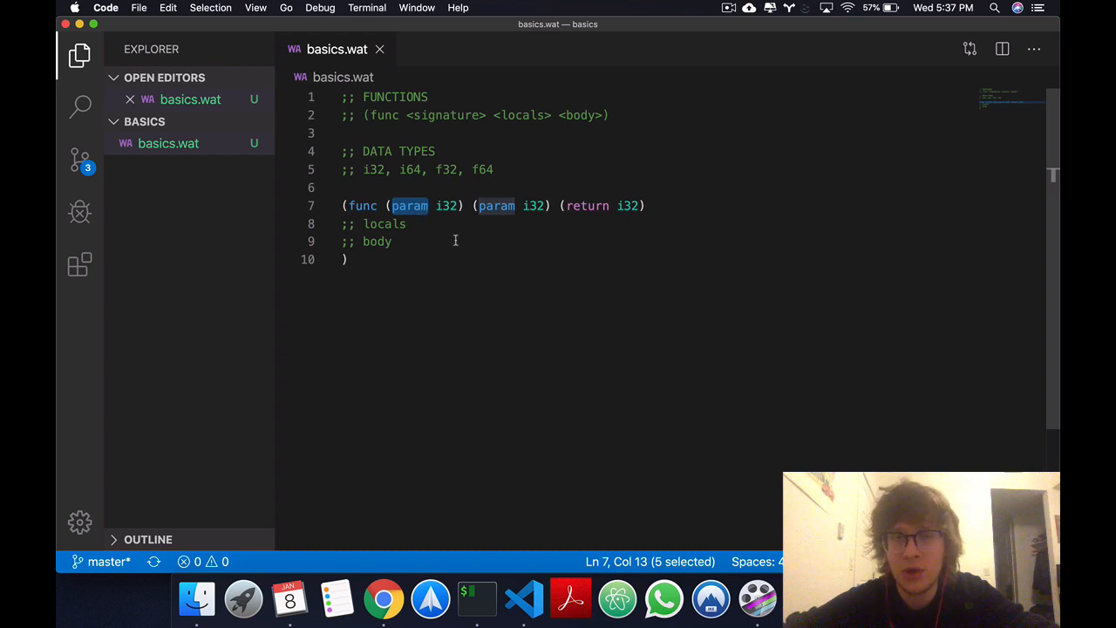
pyautogui.click(347, 258)
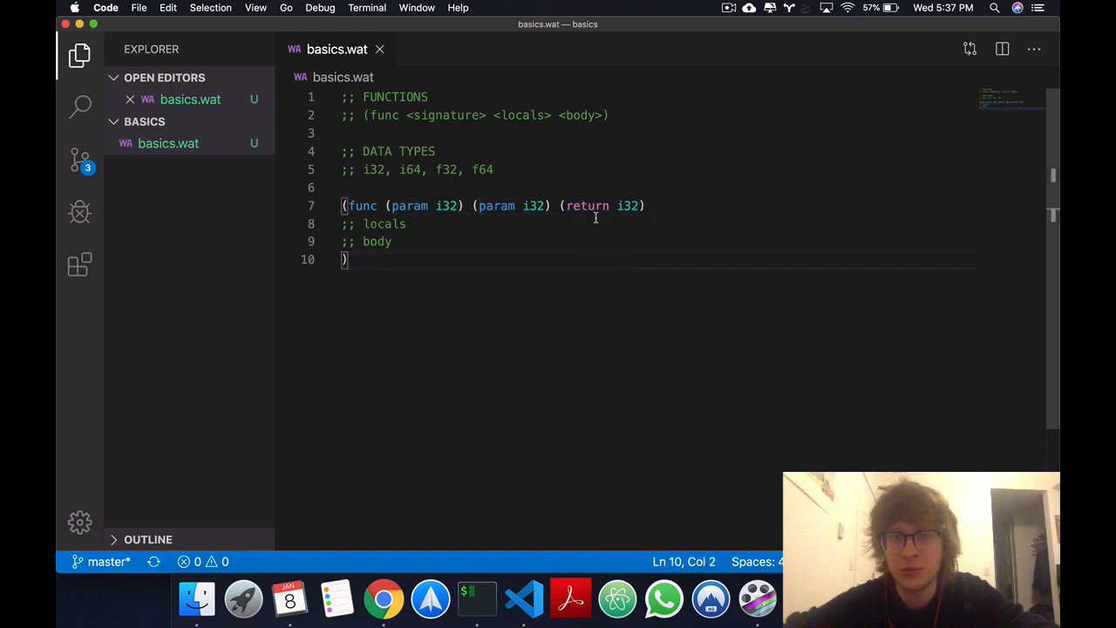
pyautogui.moveTo(600, 279)
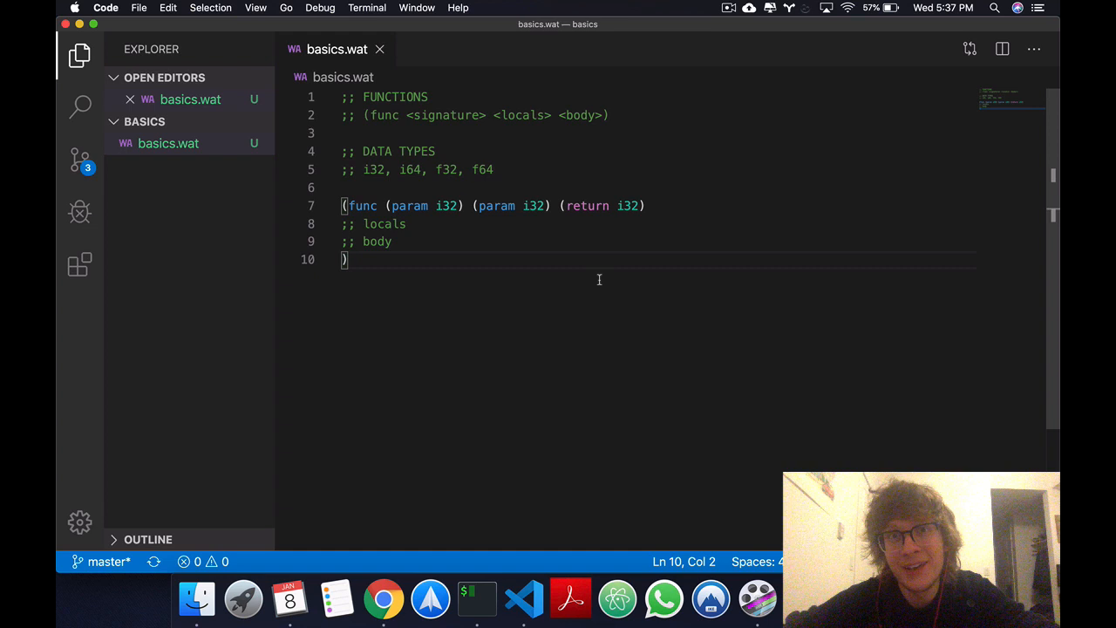
pyautogui.moveTo(433, 319)
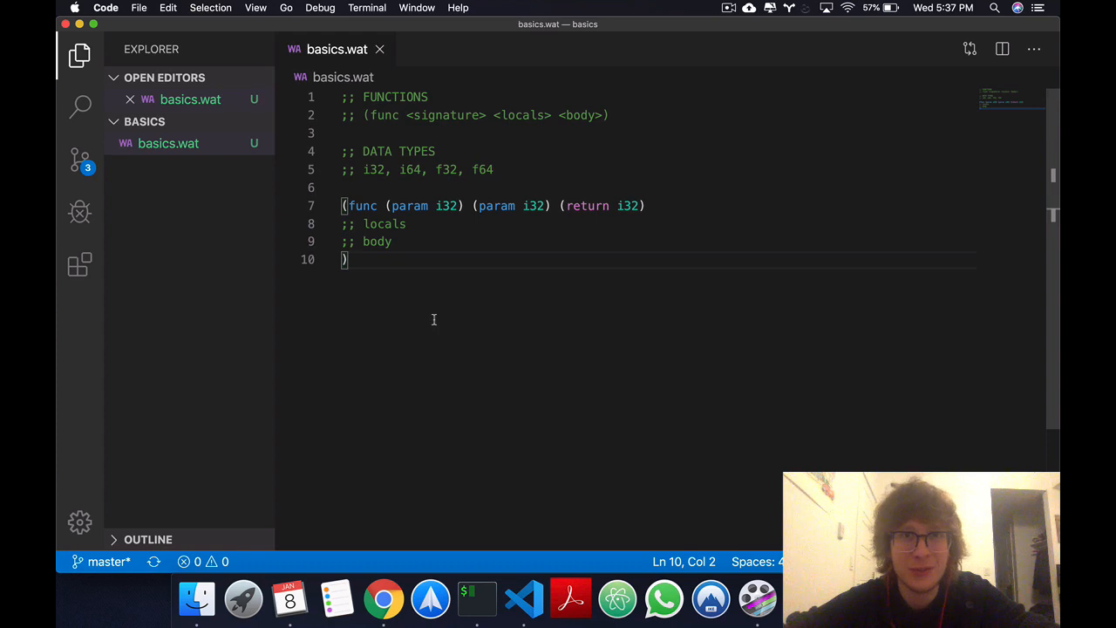
pyautogui.moveTo(457, 328)
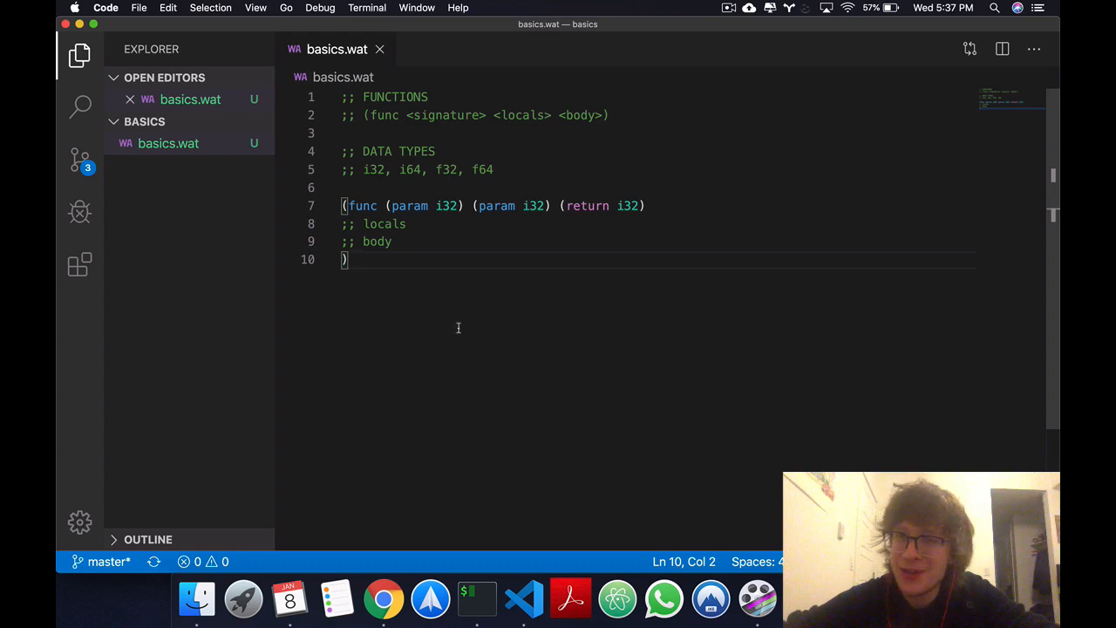